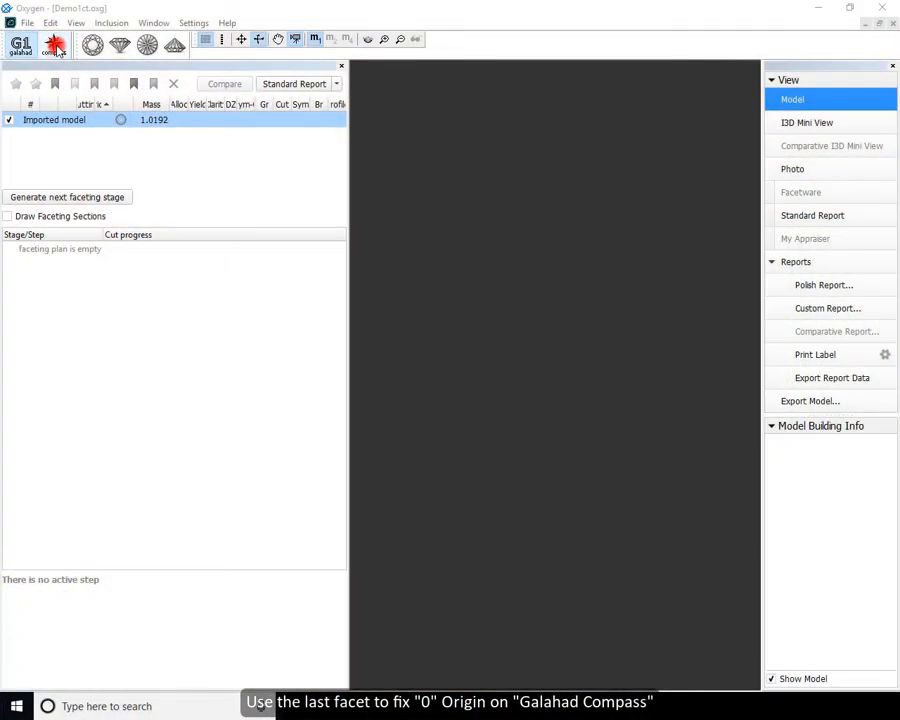
Check the Compass DOP calibration settings, start the Oxygen server, and open azz3.oxgz.
{"action": "left_click", "coordinate": [54, 44]}
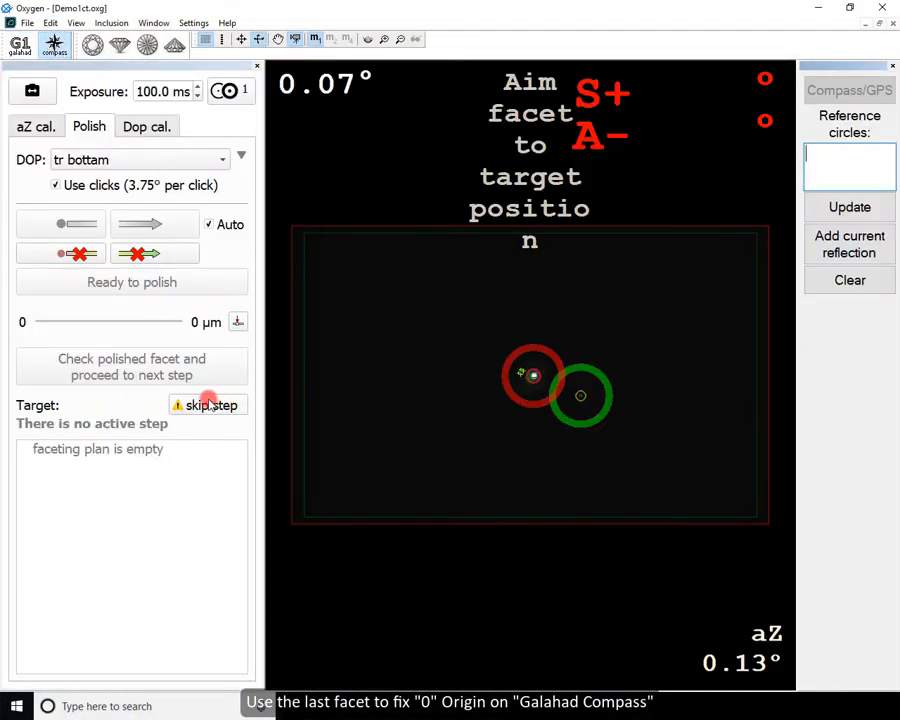
{"action": "left_click", "coordinate": [145, 126]}
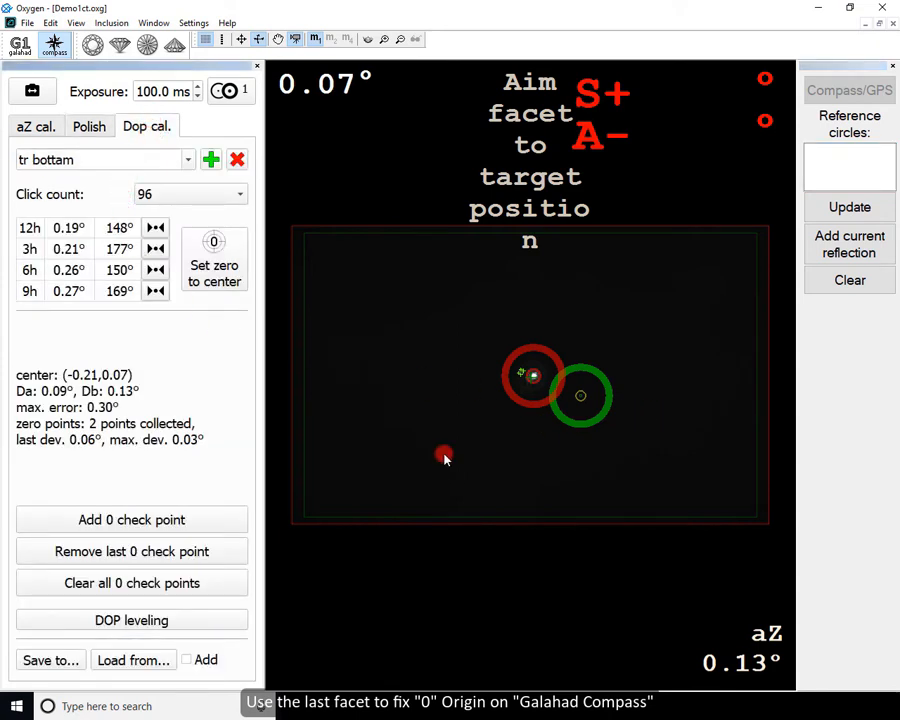
{"action": "left_click", "coordinate": [131, 583]}
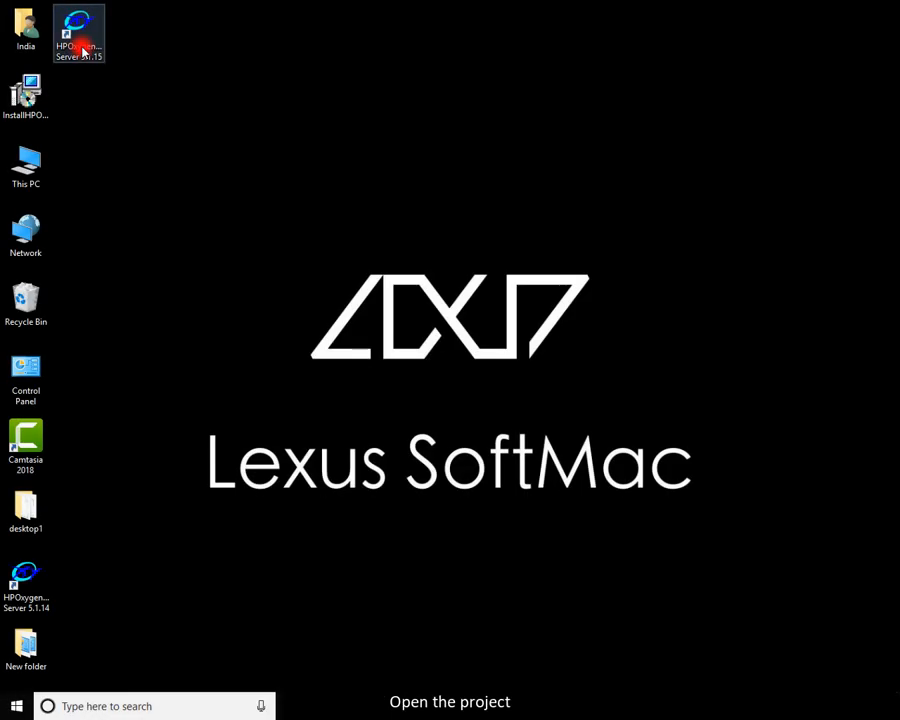
{"action": "double_click", "coordinate": [79, 33]}
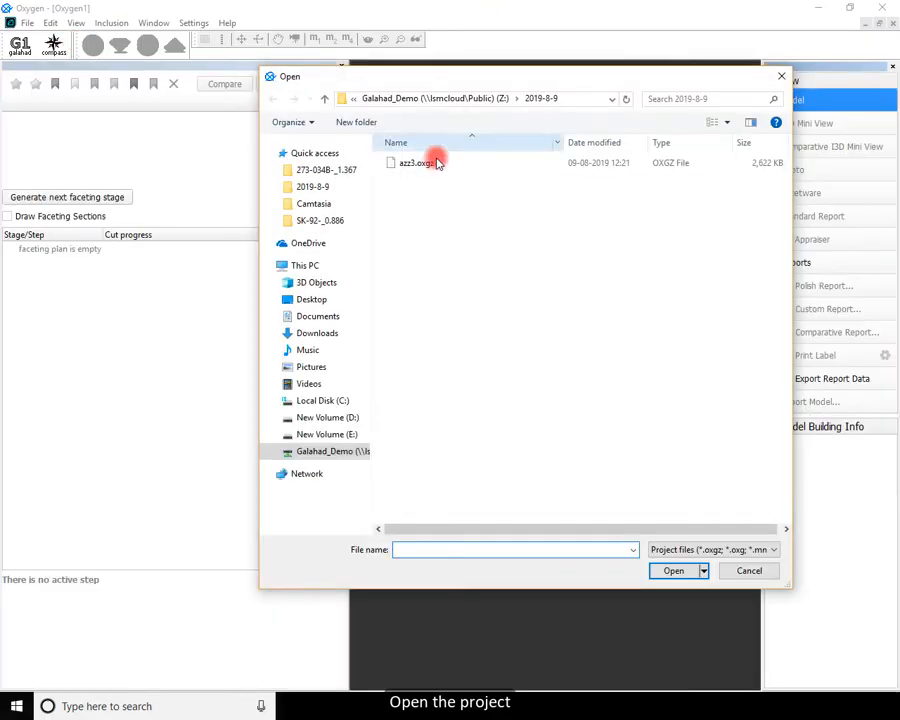
{"action": "double_click", "coordinate": [415, 162]}
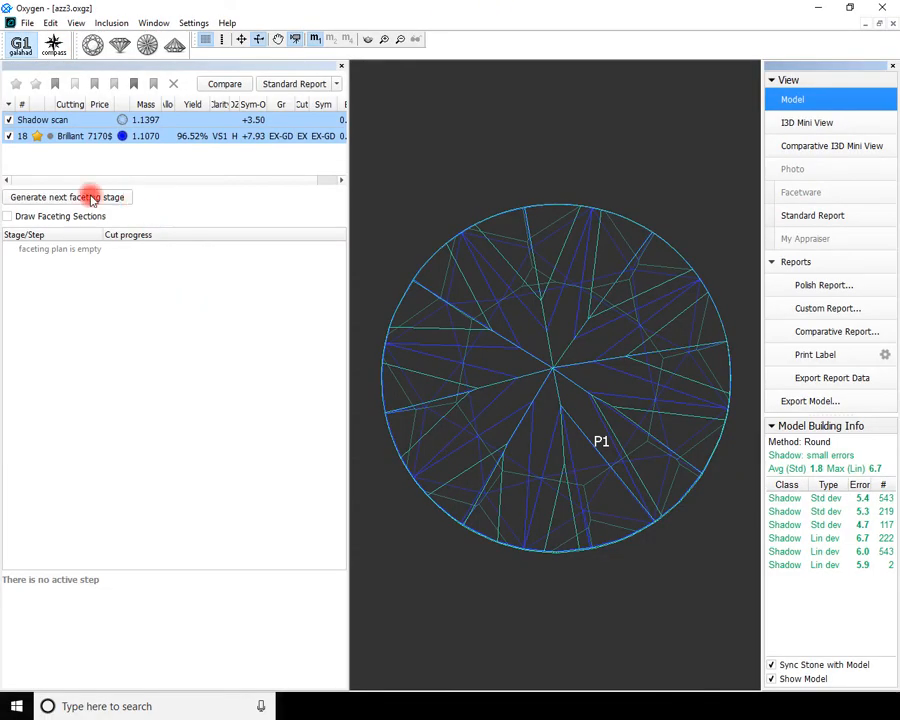
Generate an eight-step Pavilion Main faceting plan beginning with facet 118.
{"action": "left_click", "coordinate": [67, 197]}
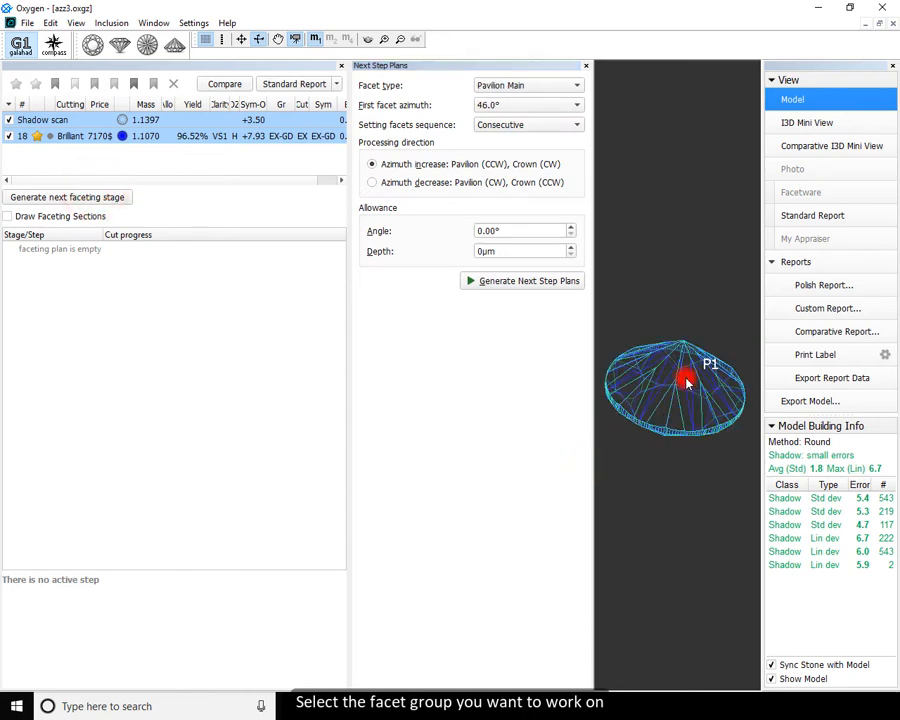
{"action": "left_click", "coordinate": [528, 280]}
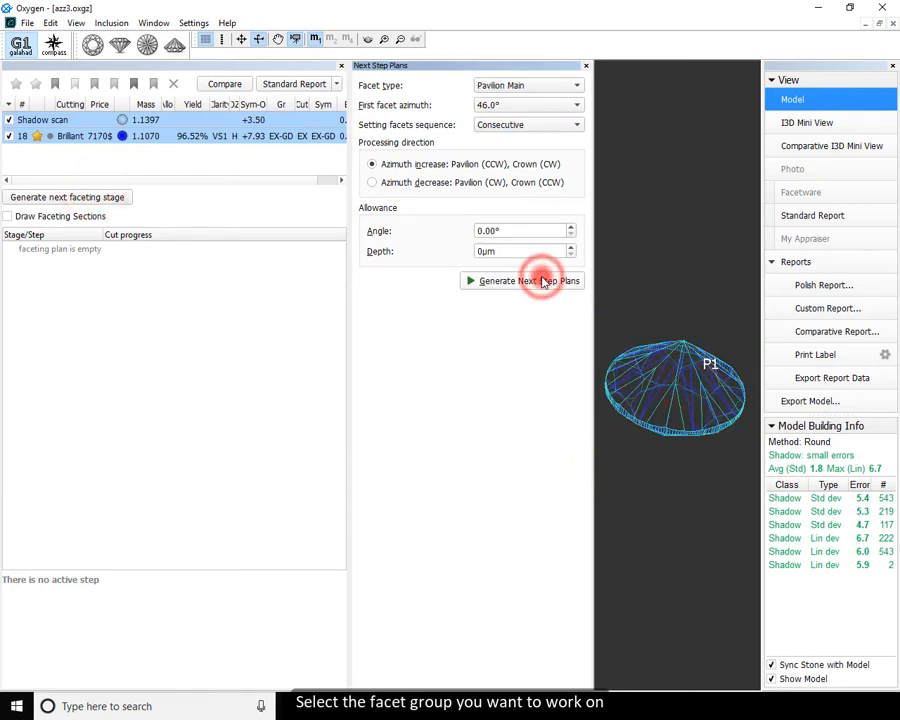
{"action": "left_click", "coordinate": [522, 280]}
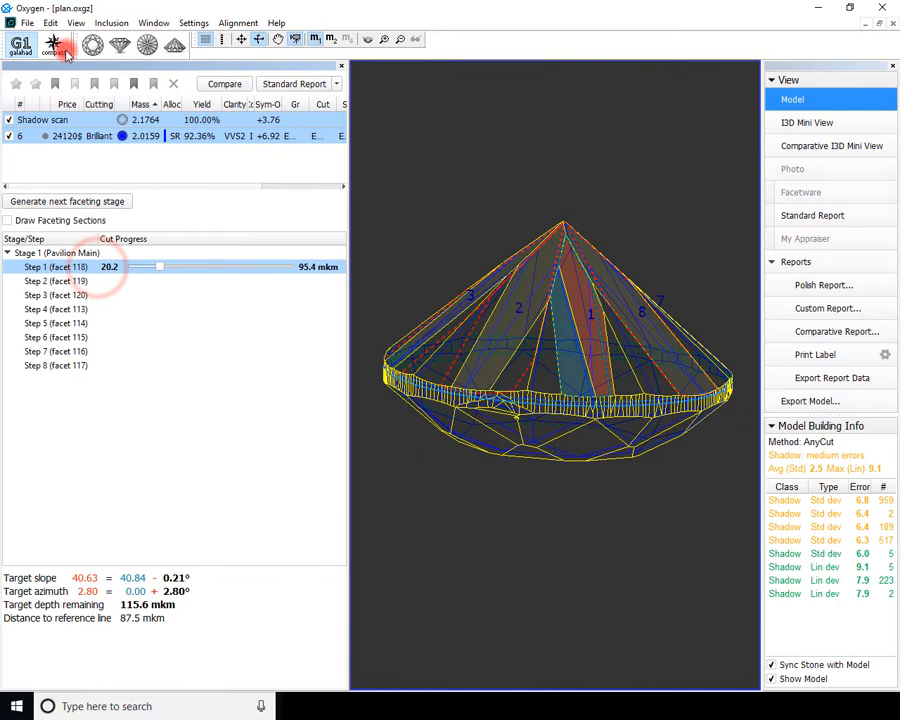
In Compass, clear old slope direction data and record facet 118's slope start position.
{"action": "left_click", "coordinate": [54, 44]}
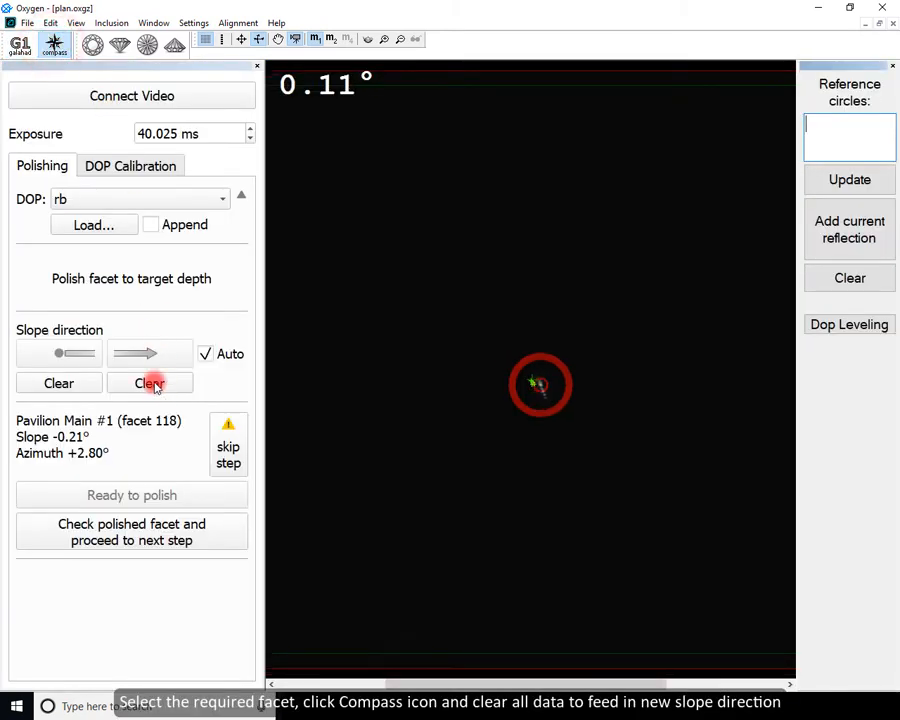
{"action": "left_click", "coordinate": [150, 383]}
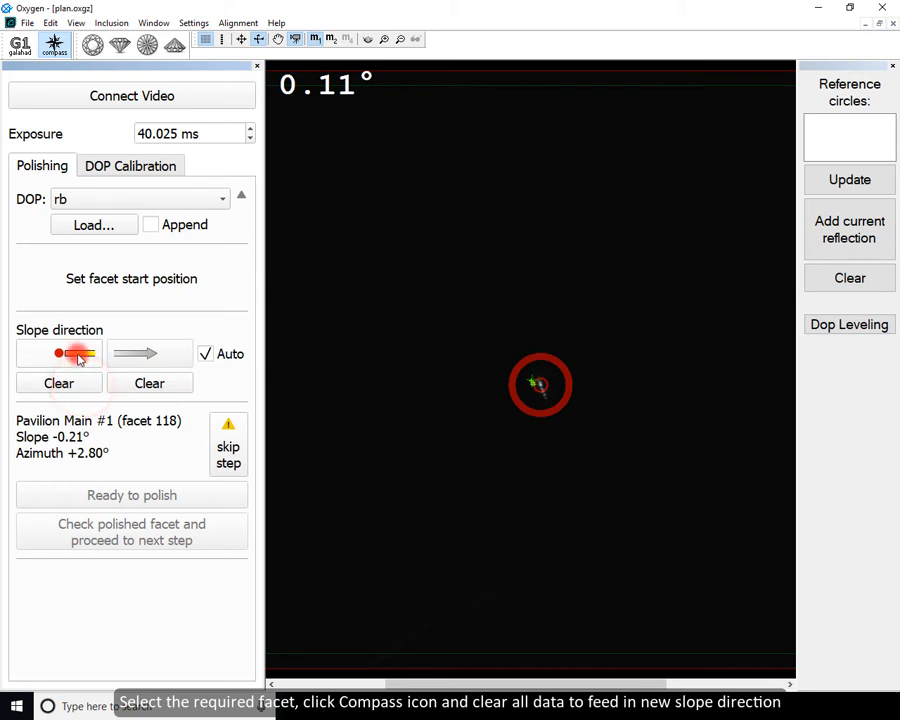
{"action": "left_click", "coordinate": [398, 39]}
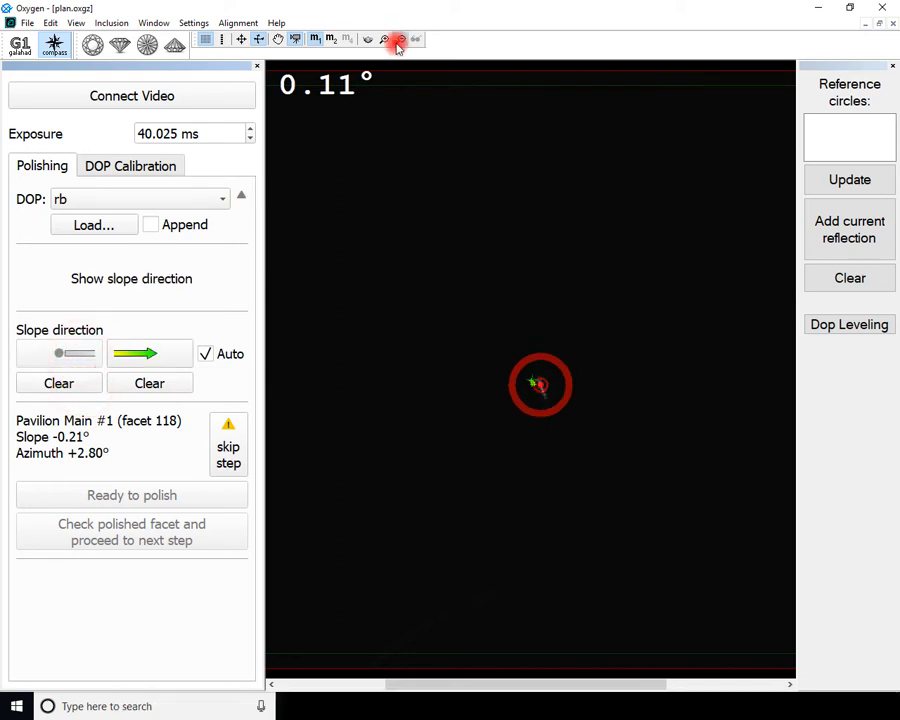
{"action": "left_click", "coordinate": [399, 39]}
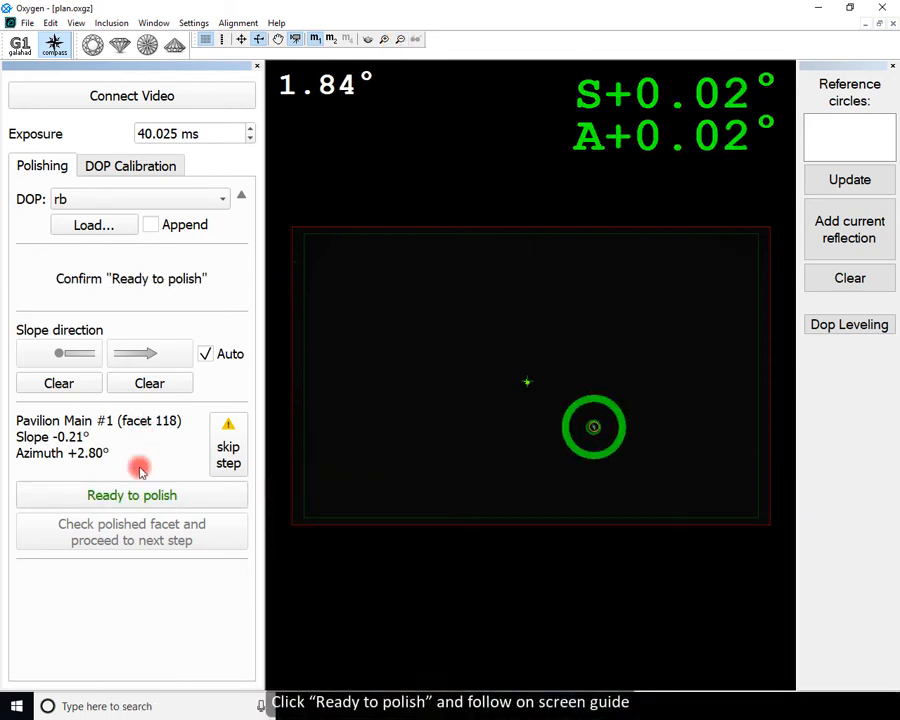
Confirm facet 118 ready to polish and track its Step 1 cut progress.
{"action": "left_click", "coordinate": [131, 495]}
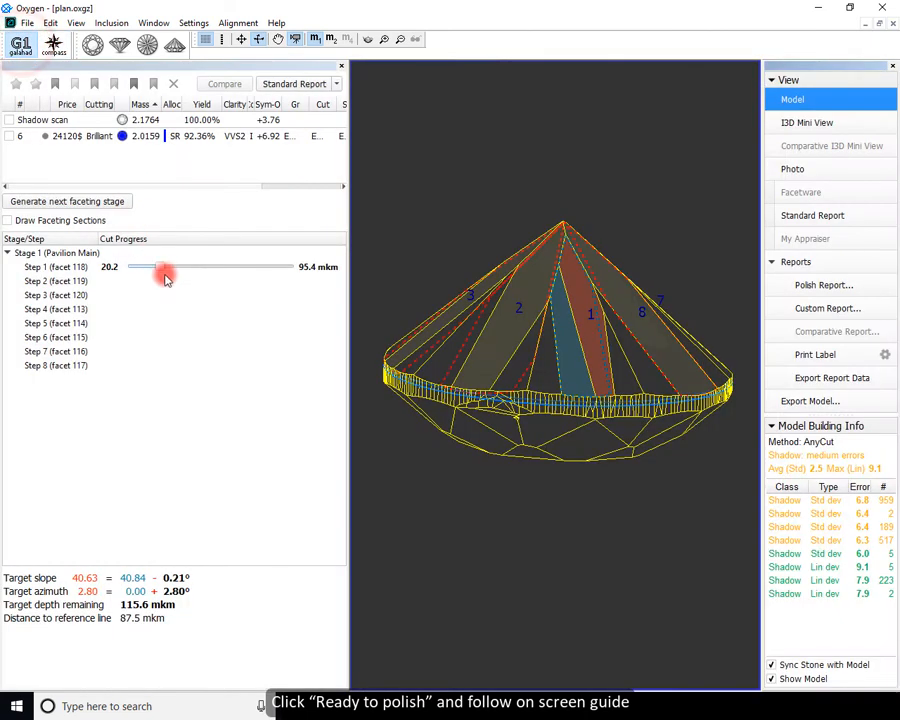
{"action": "left_click_drag", "start_coordinate": [165, 267], "coordinate": [135, 267]}
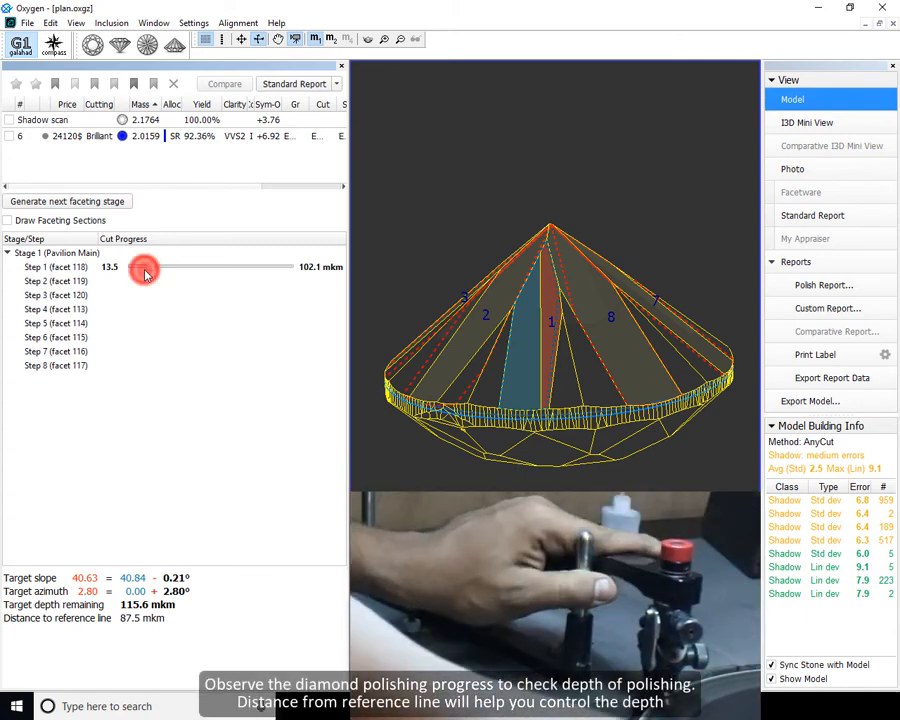
Polish facet 118 until 0.0 mkm remains, then select Step 2 (facet 119).
{"action": "left_click_drag", "start_coordinate": [145, 267], "coordinate": [180, 267]}
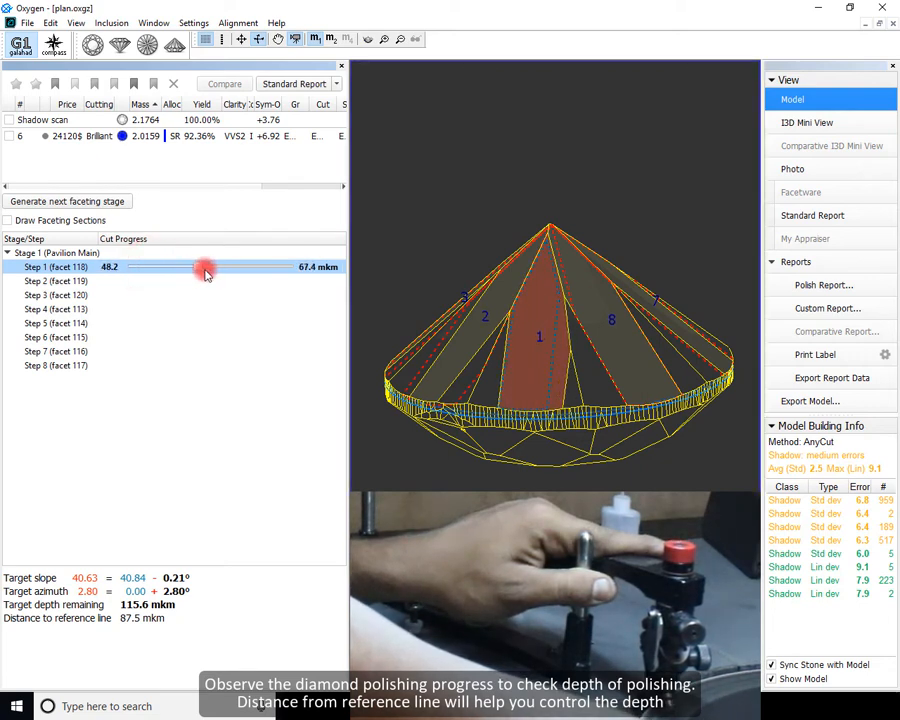
{"action": "left_click_drag", "start_coordinate": [205, 267], "coordinate": [320, 267]}
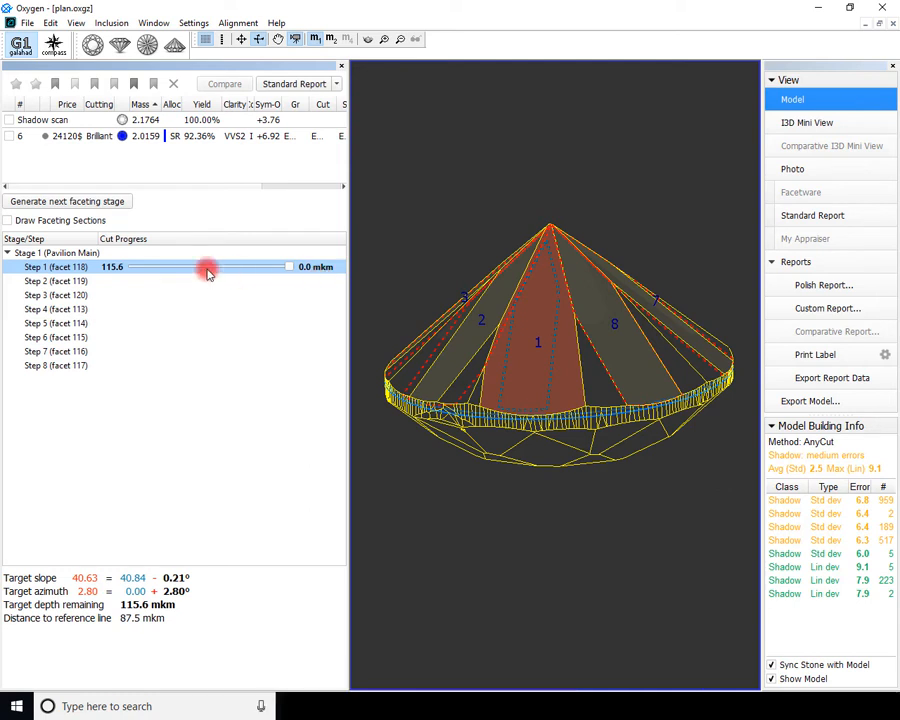
{"action": "left_click", "coordinate": [55, 281]}
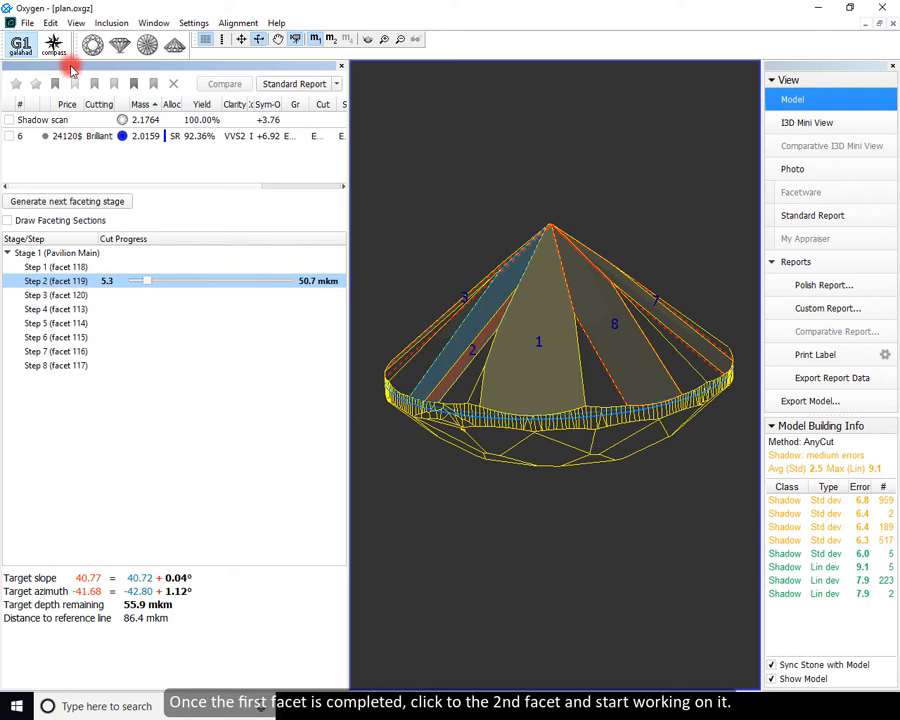
Open Compass guidance for facet 119, check the 3D model, and return to Compass.
{"action": "left_click", "coordinate": [53, 44]}
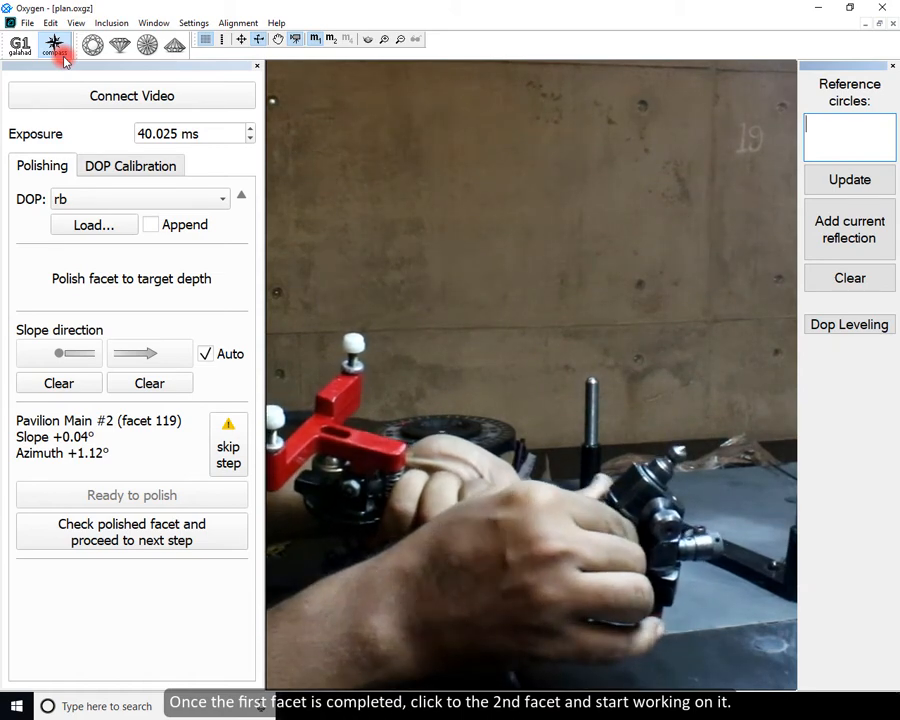
{"action": "left_click", "coordinate": [18, 44]}
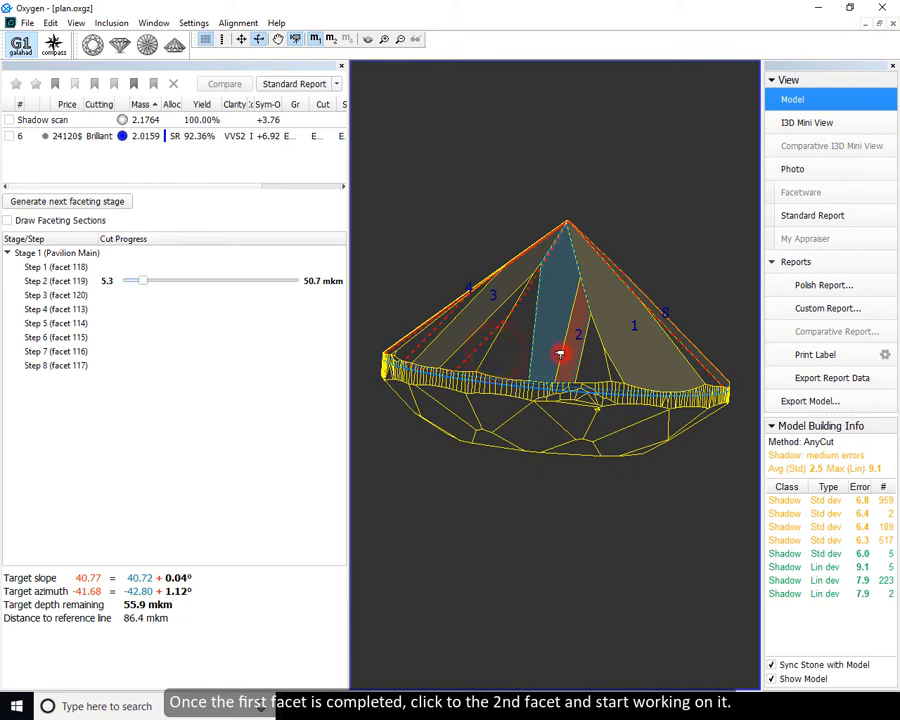
{"action": "left_click", "coordinate": [54, 44]}
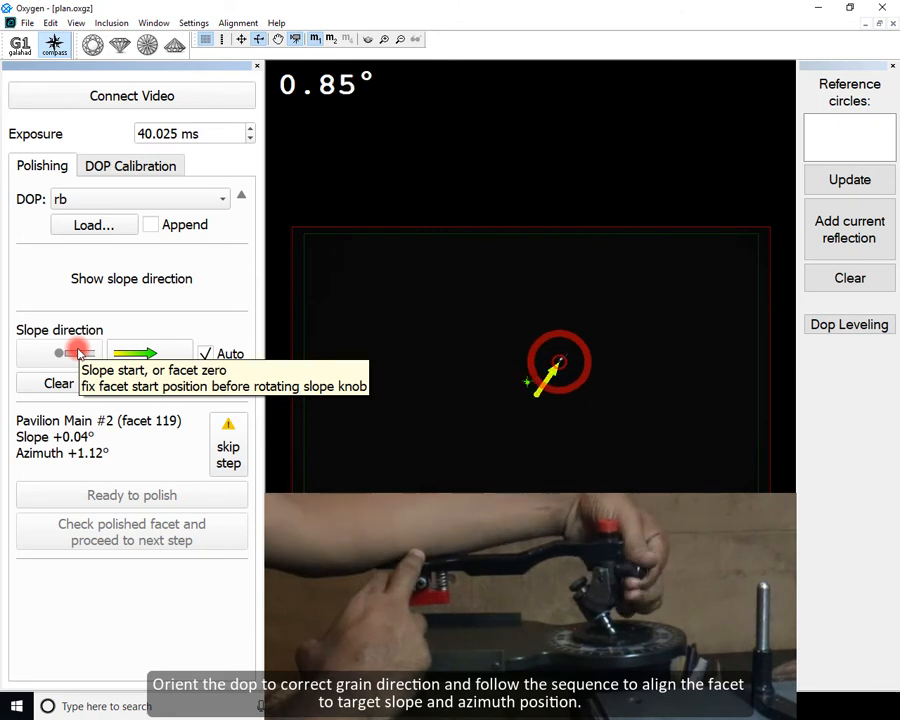
Record facet 119's start position and confirm it ready to polish once aligned.
{"action": "left_click", "coordinate": [78, 353]}
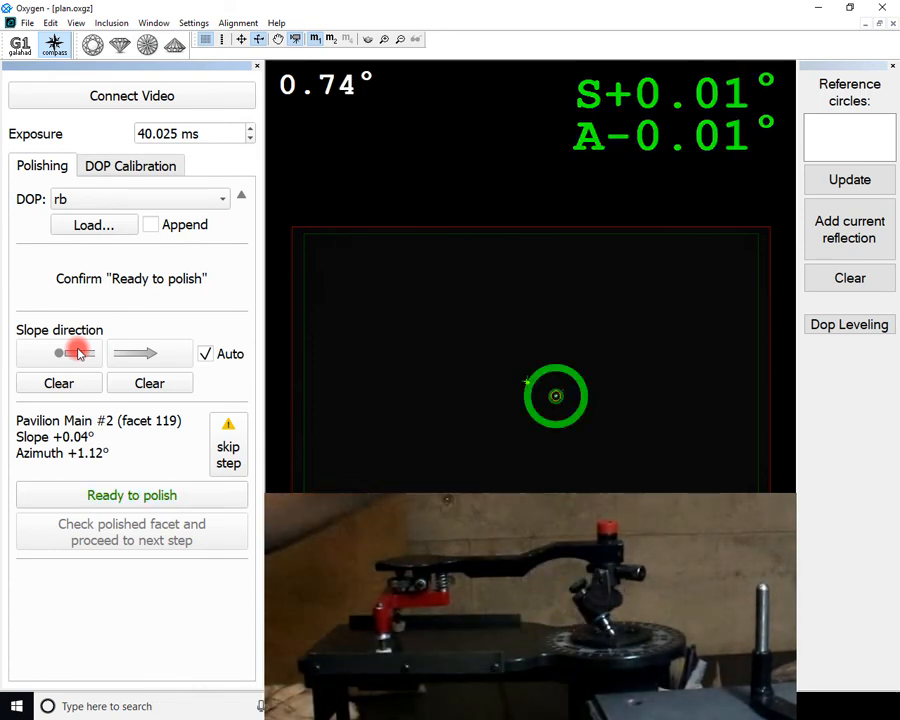
{"action": "left_click", "coordinate": [131, 495]}
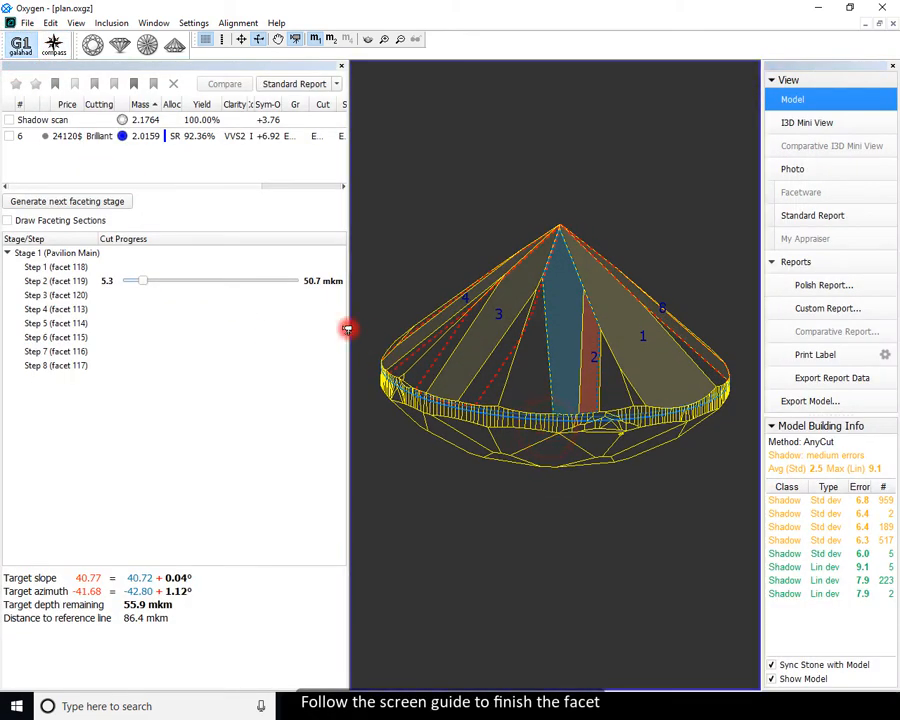
Polish steps 3–8 and open Compass guidance for facet 117.
{"action": "left_click_drag", "start_coordinate": [143, 281], "coordinate": [135, 281]}
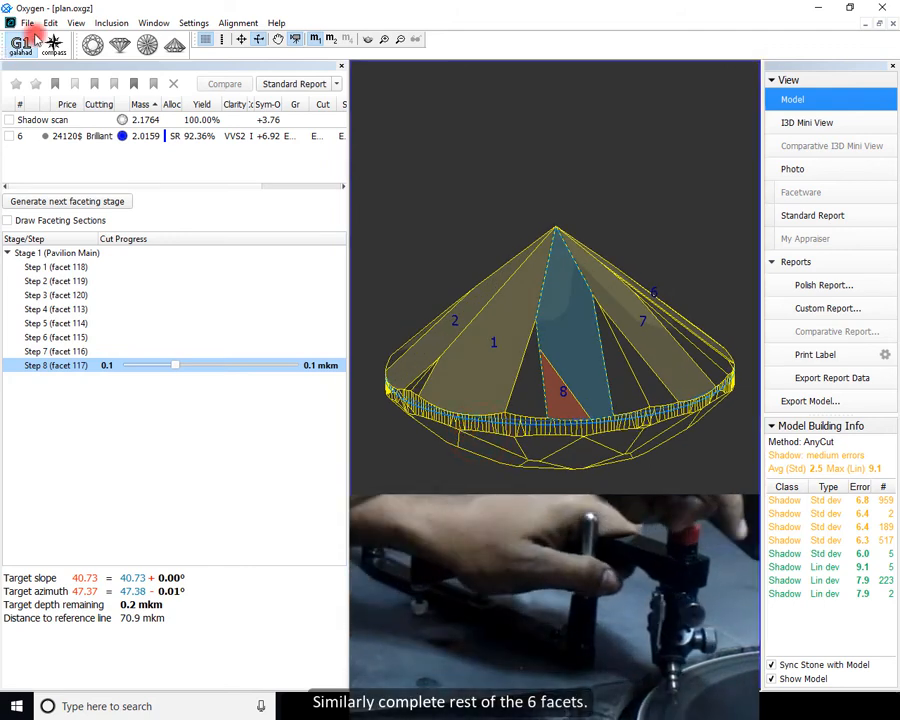
{"action": "left_click", "coordinate": [55, 44]}
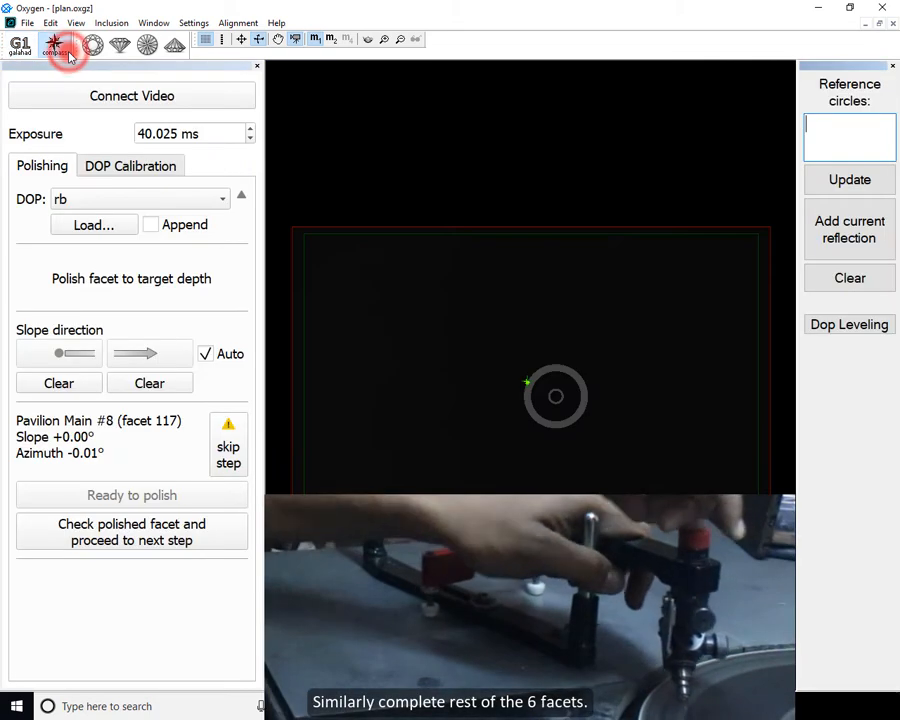